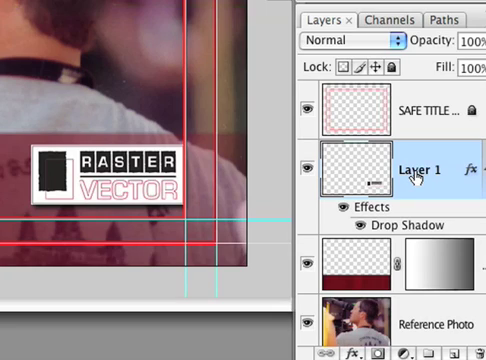
- Rename the logo layer in the Layers panel to 'Logo Bug'
{"action": "double_click", "coordinate": [416, 168]}
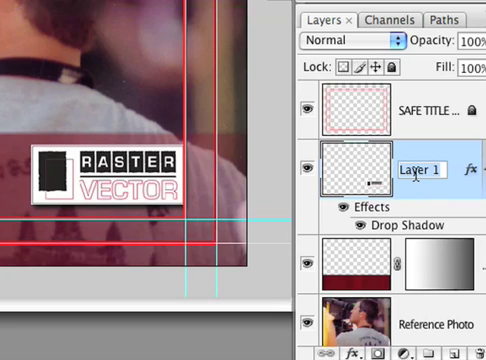
{"action": "type", "text": "Logo"}
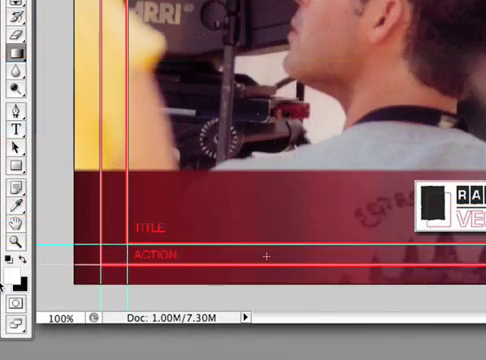
{"action": "mouse_move", "coordinate": [36, 52]}
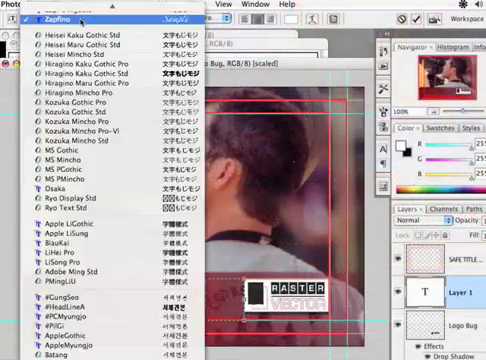
- Set the name text to a bold font at 36 pt for the title over the red bar
{"action": "scroll", "scroll_direction": "down", "scroll_amount": 3}
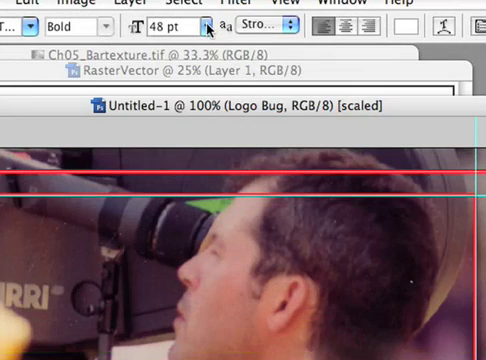
{"action": "left_click", "coordinate": [204, 22]}
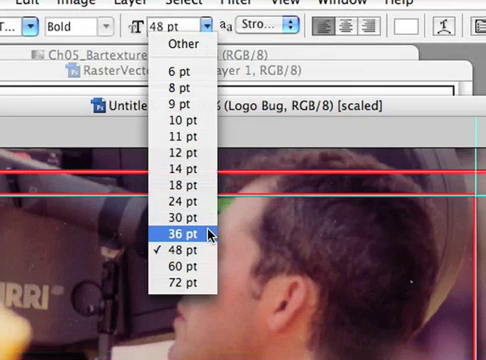
{"action": "left_click", "coordinate": [184, 232]}
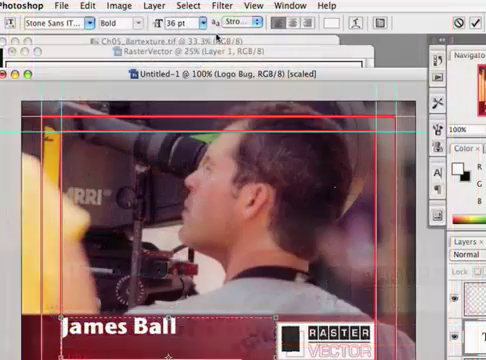
- Add 'Director of Photography' under the name in Stone Sans ITC TT Bold at 24 pt
{"action": "left_click", "coordinate": [190, 22]}
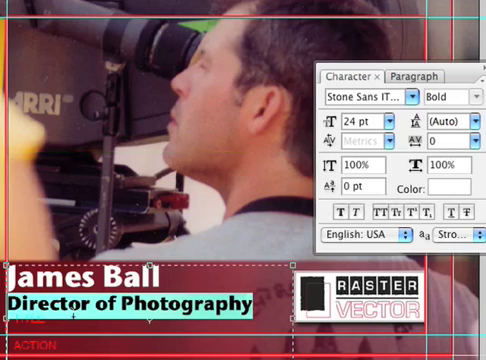
{"action": "left_click", "coordinate": [364, 100]}
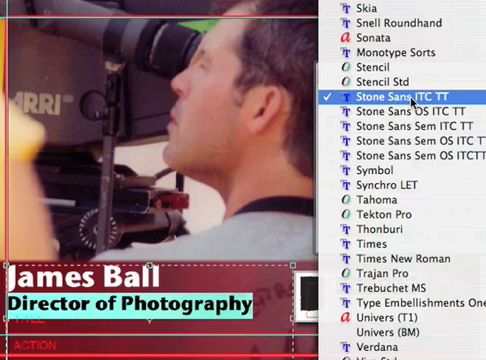
{"action": "mouse_move", "coordinate": [400, 124]}
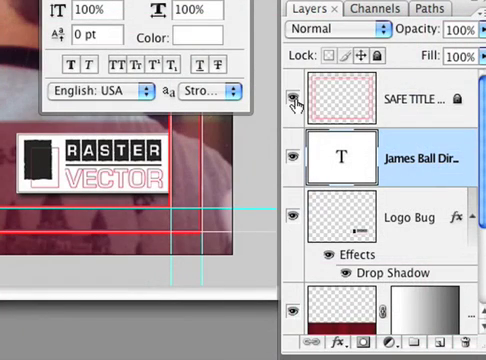
- Apply a drop shadow and a Normal-blend, lower-opacity outer glow to the text layer
{"action": "left_click", "coordinate": [292, 98]}
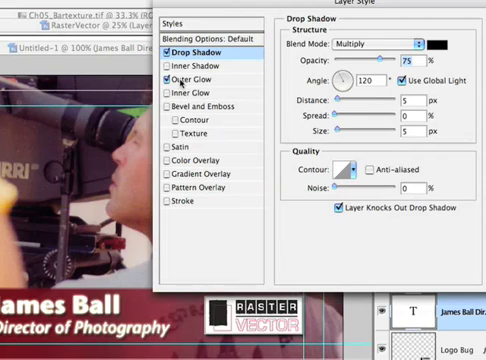
{"action": "left_click", "coordinate": [202, 74]}
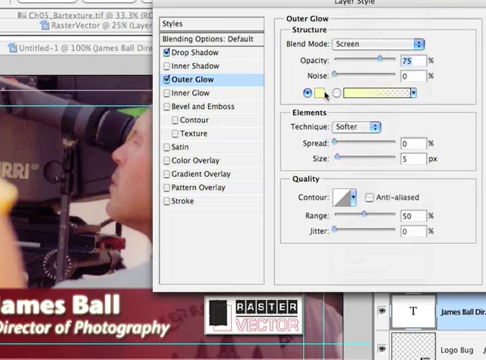
{"action": "left_click", "coordinate": [322, 94]}
{"action": "type", "text": "2"}
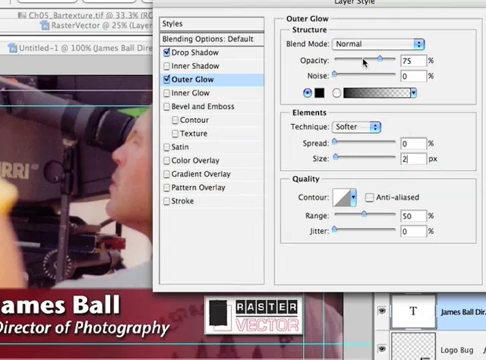
{"action": "left_click_drag", "start_coordinate": [368, 60], "coordinate": [348, 60]}
{"action": "type", "text": "7"}
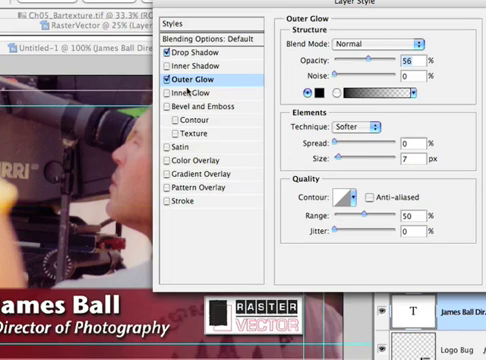
{"action": "left_click", "coordinate": [176, 80]}
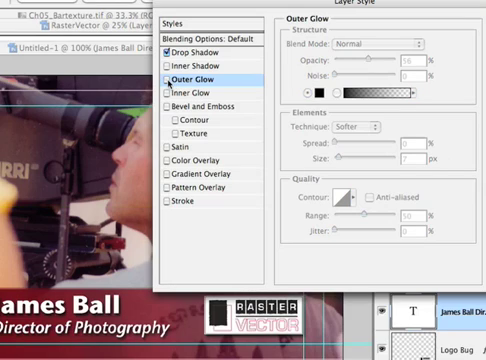
{"action": "left_click", "coordinate": [196, 94]}
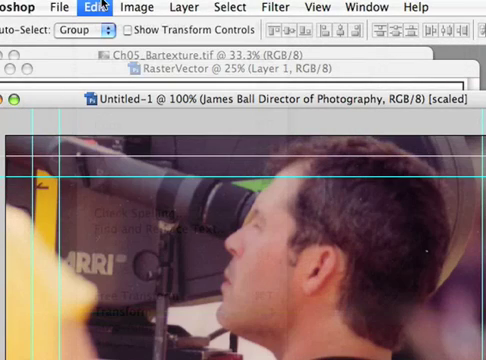
{"action": "left_click", "coordinate": [96, 8]}
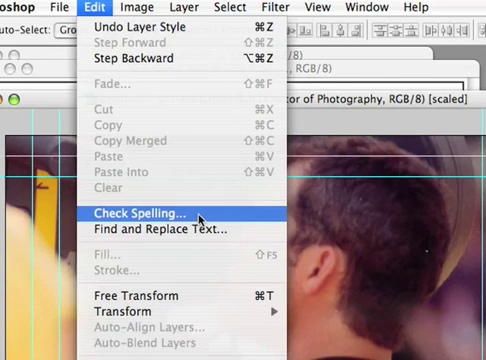
{"action": "left_click", "coordinate": [130, 216]}
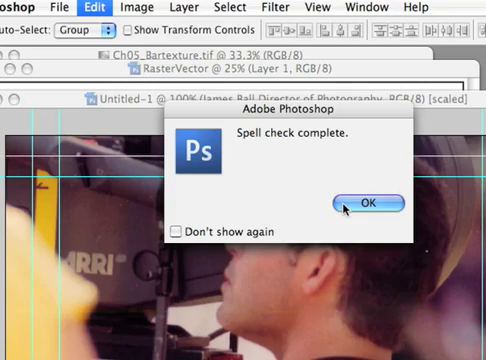
{"action": "left_click", "coordinate": [372, 202]}
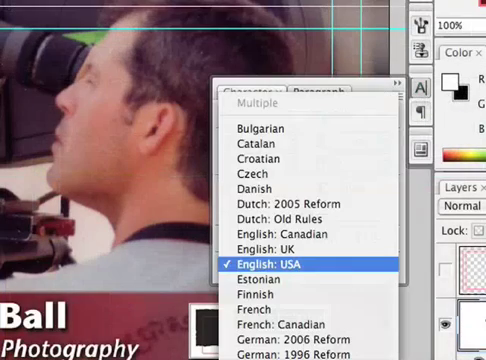
{"action": "scroll", "scroll_direction": "down", "scroll_amount": 3}
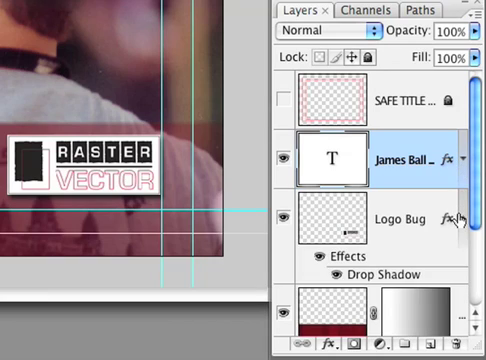
- Run the Video Actions 'Alpha Channel from Visible Layers' action and let it continue
{"action": "scroll", "scroll_direction": "down", "scroll_amount": 3}
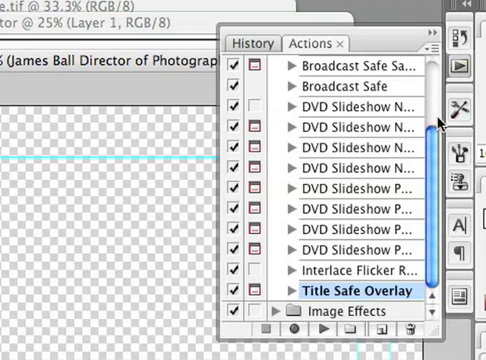
{"action": "scroll", "scroll_direction": "up", "scroll_amount": 3}
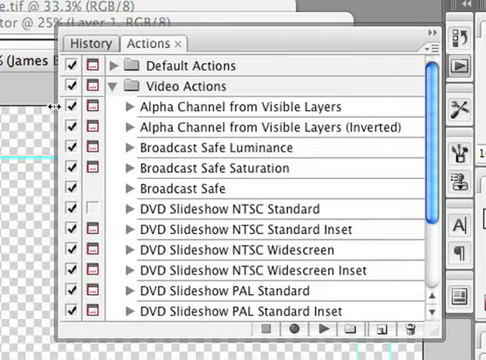
{"action": "mouse_move", "coordinate": [304, 138]}
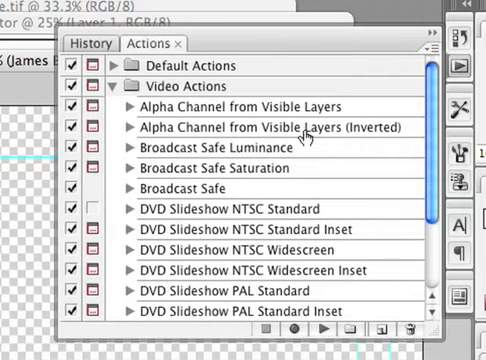
{"action": "mouse_move", "coordinate": [330, 136]}
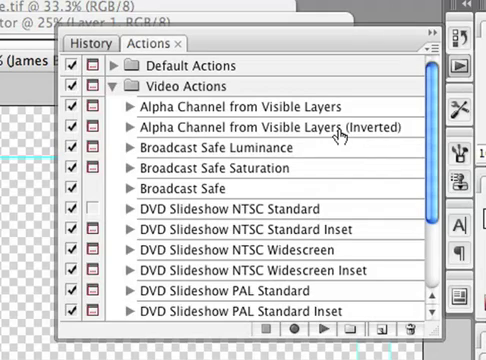
{"action": "left_click", "coordinate": [250, 108]}
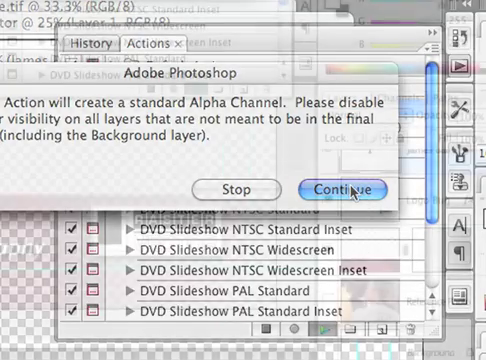
{"action": "left_click", "coordinate": [340, 188]}
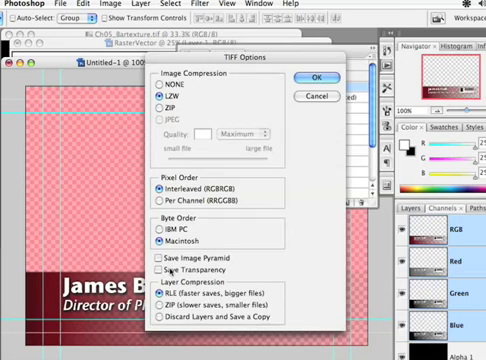
- Confirm the TIFF options to save the graphic with its alpha channel
{"action": "left_click", "coordinate": [324, 80]}
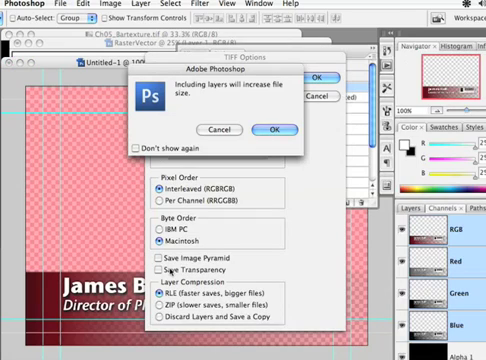